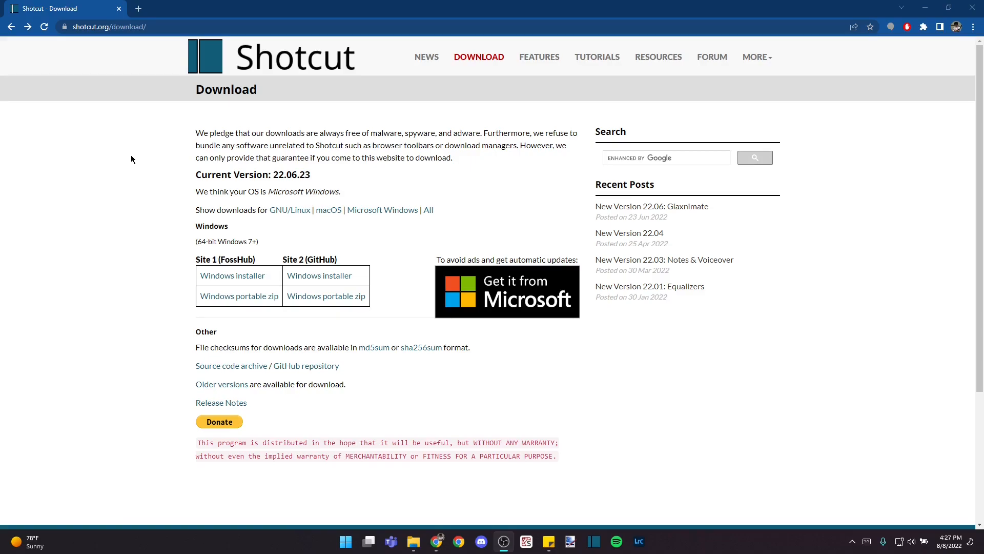
{"action": "mouse_move", "coordinate": [127, 84]}
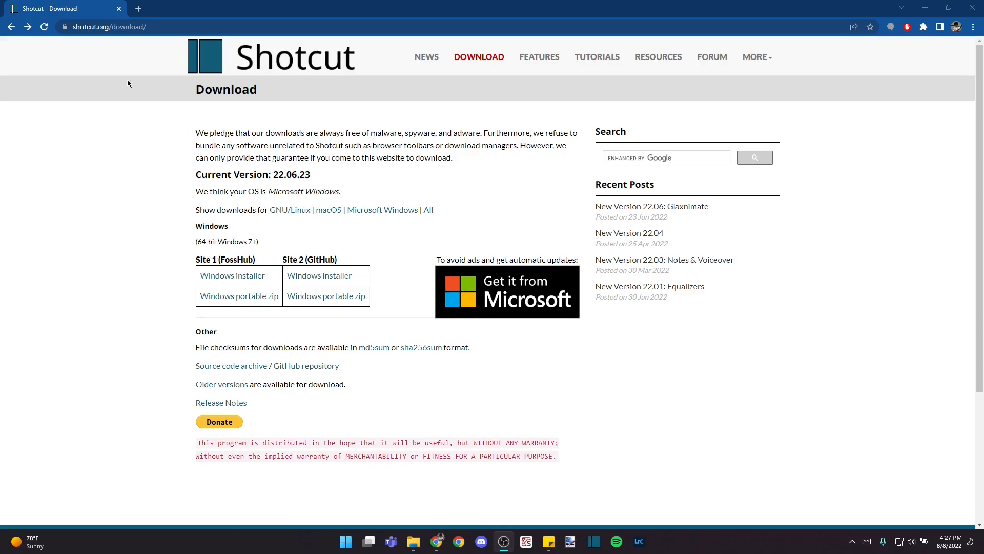
Step: Load '4.03 Official Rubik's Cube Solve 3rd in the World.MP4' from Desktop > Cubing > 3x3 into the source player
{"action": "left_click", "coordinate": [110, 27]}
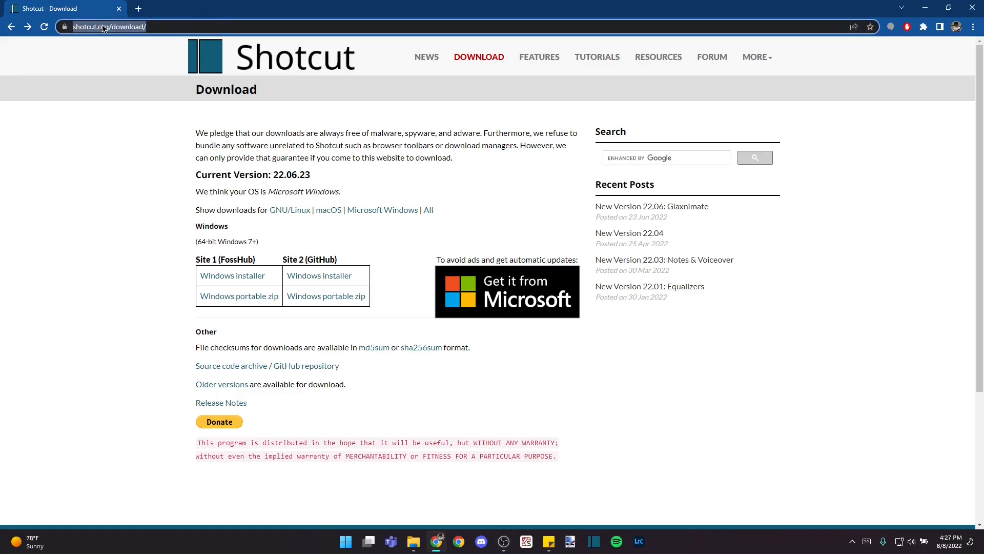
{"action": "mouse_move", "coordinate": [343, 171]}
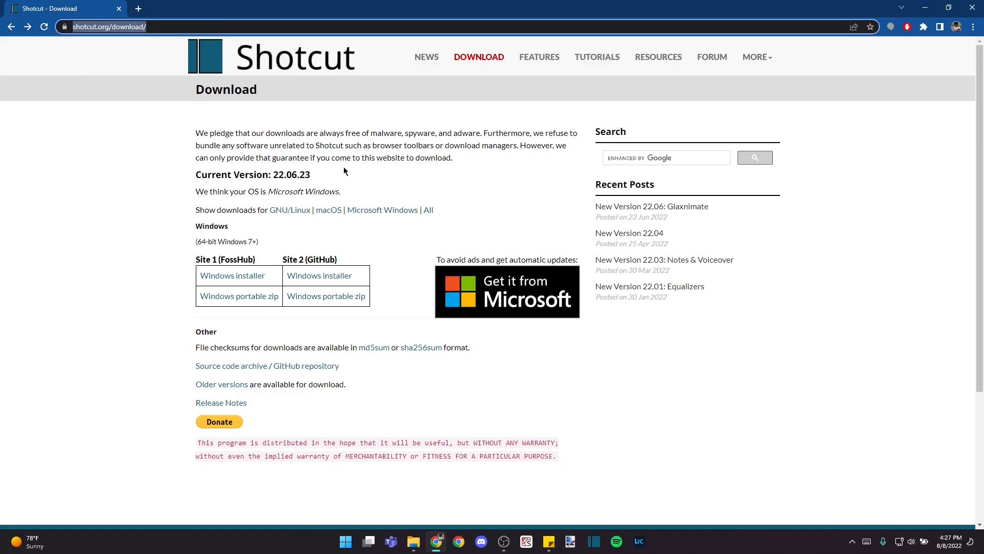
{"action": "mouse_move", "coordinate": [406, 209]}
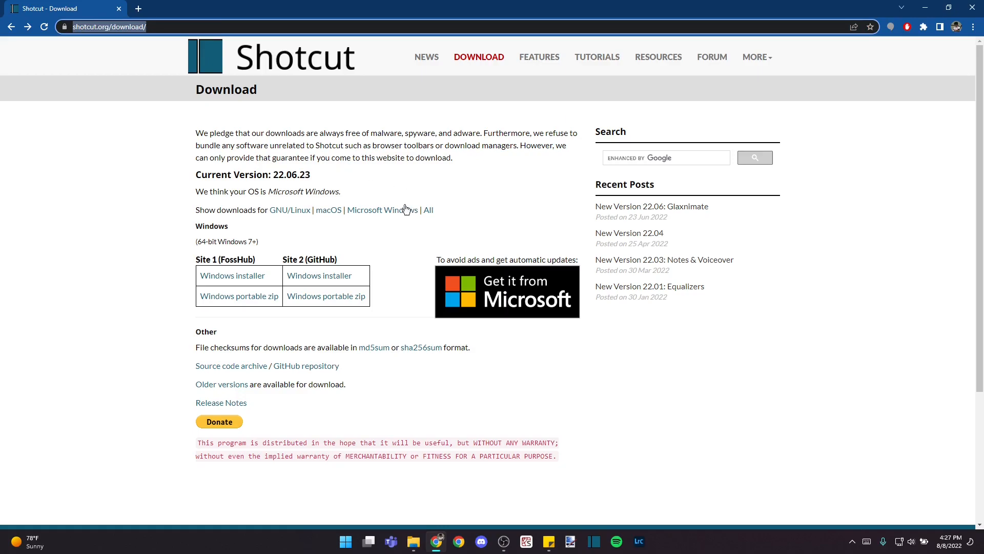
{"action": "mouse_move", "coordinate": [281, 210]}
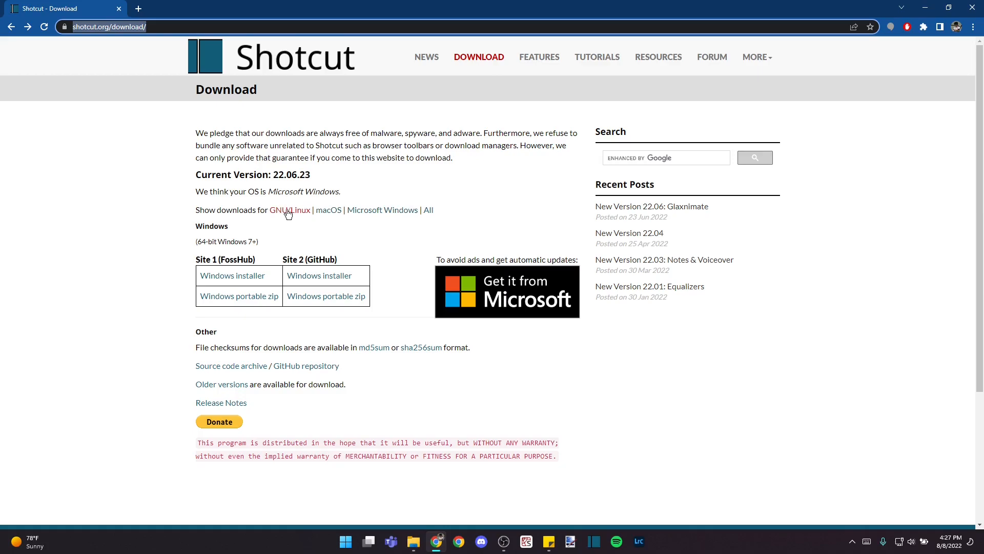
{"action": "mouse_move", "coordinate": [328, 213]}
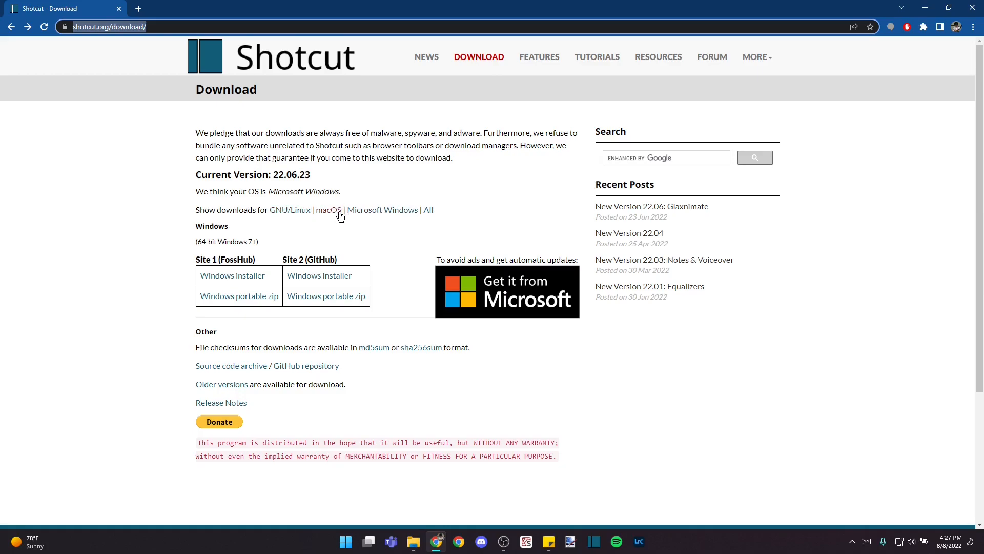
{"action": "mouse_move", "coordinate": [290, 274]}
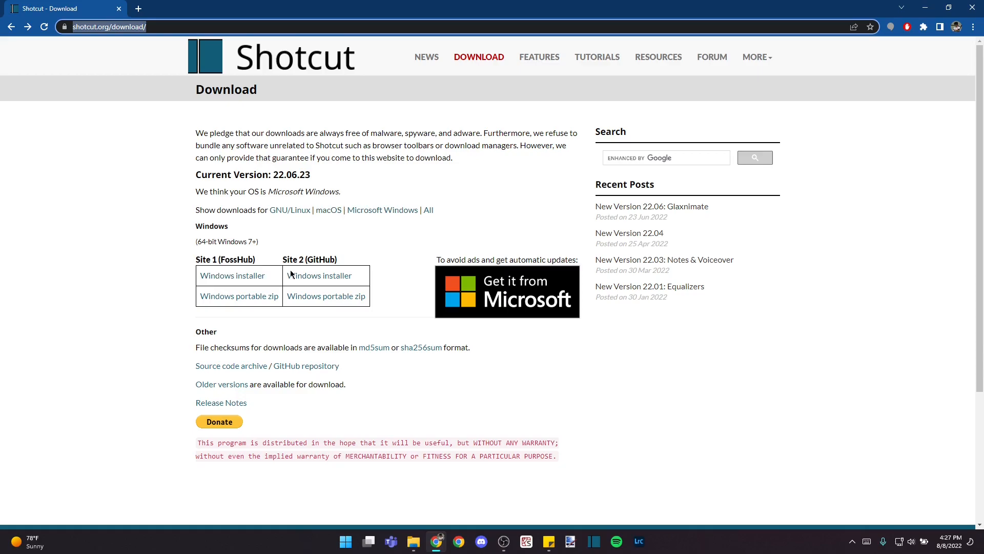
{"action": "mouse_move", "coordinate": [279, 232]}
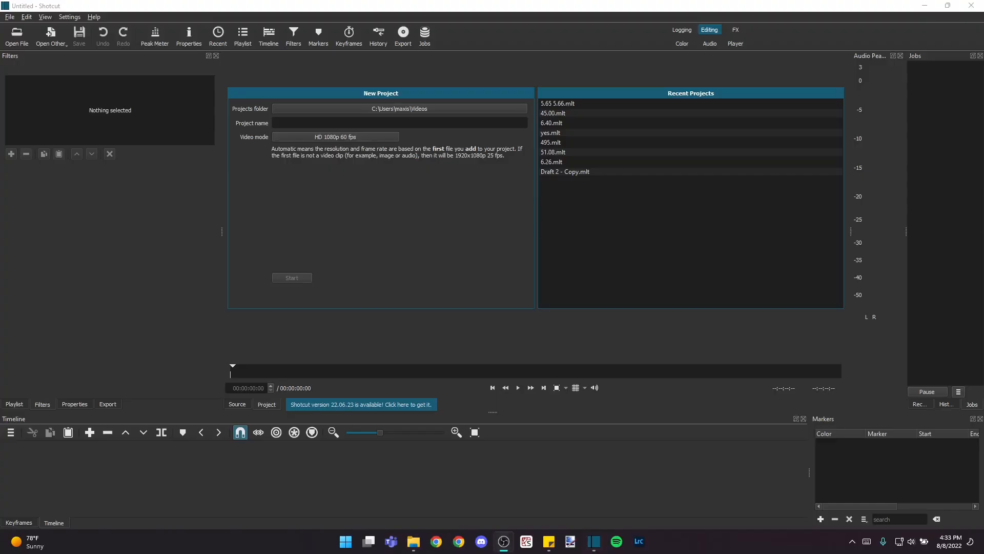
{"action": "mouse_move", "coordinate": [184, 277]}
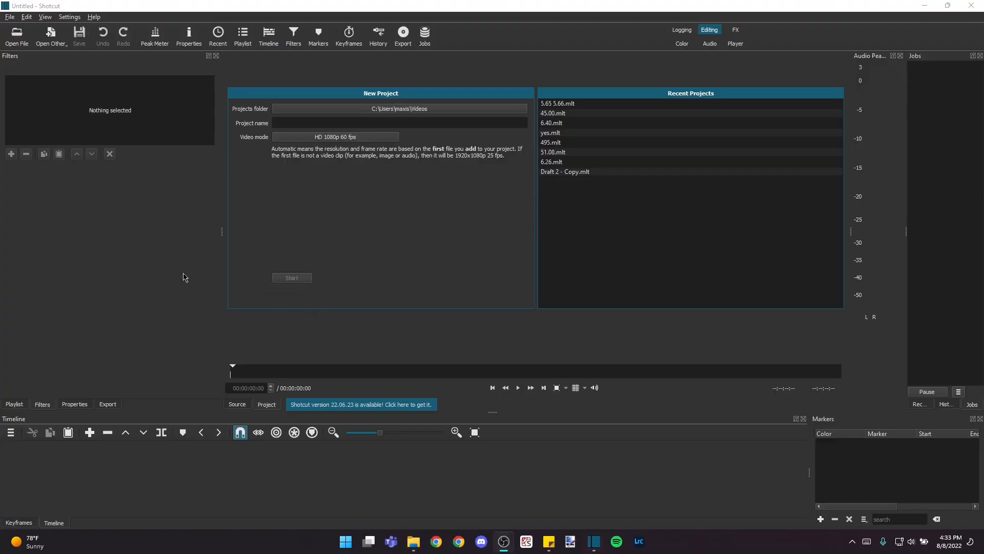
{"action": "mouse_move", "coordinate": [152, 283]}
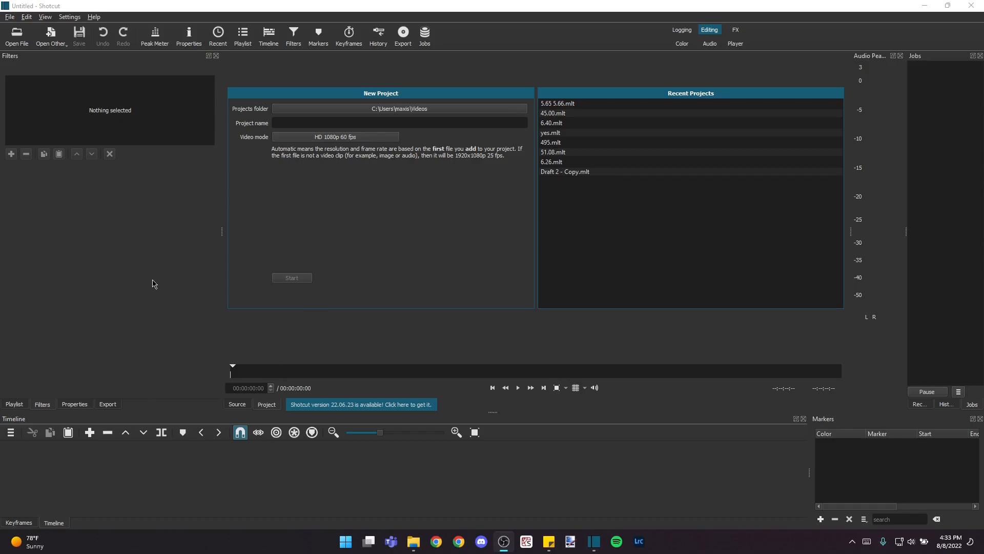
{"action": "mouse_move", "coordinate": [160, 233]}
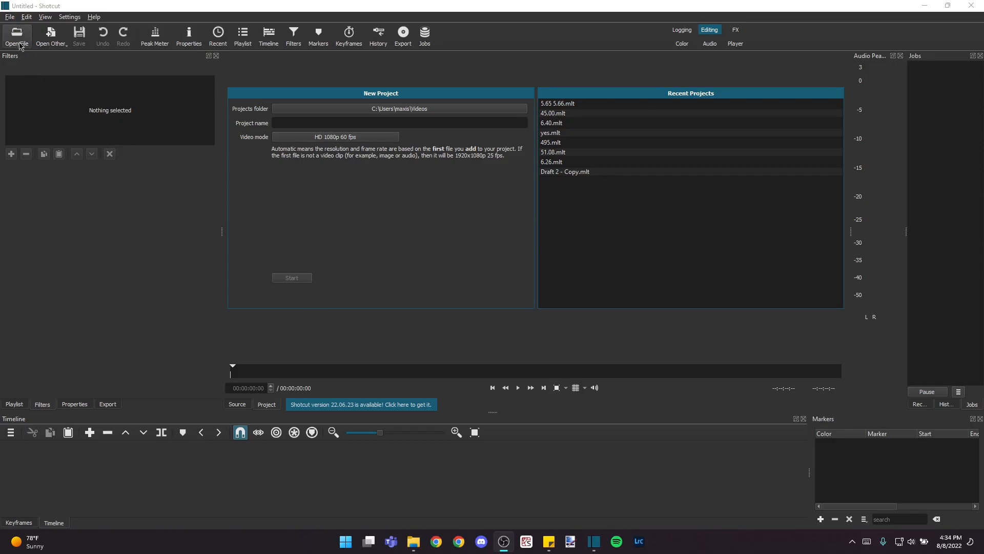
{"action": "left_click", "coordinate": [15, 35]}
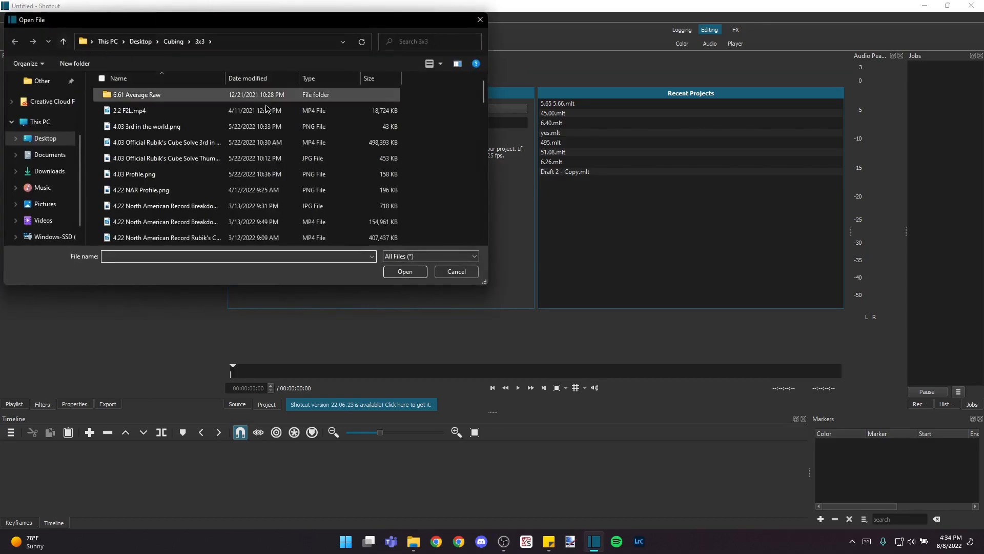
{"action": "left_click", "coordinate": [165, 143]}
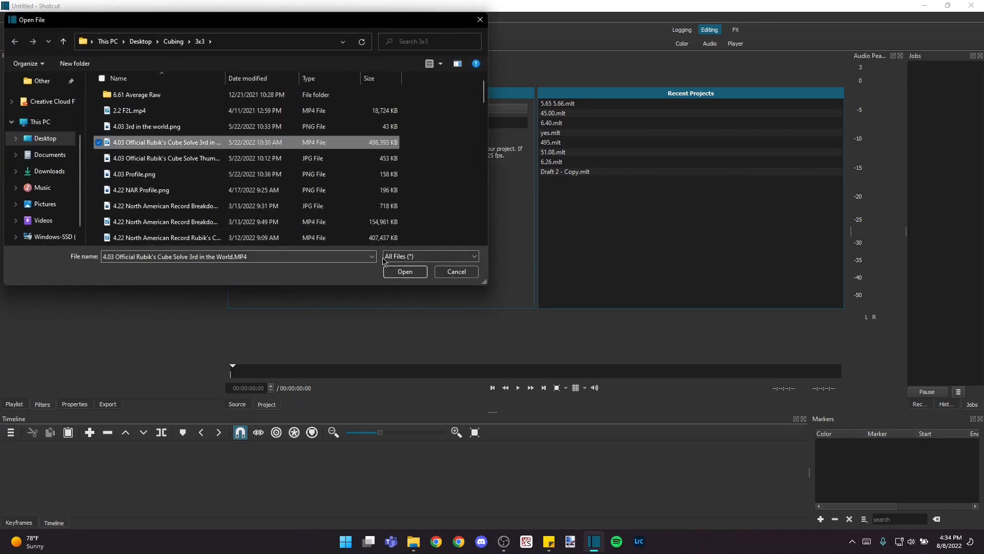
{"action": "left_click", "coordinate": [404, 271]}
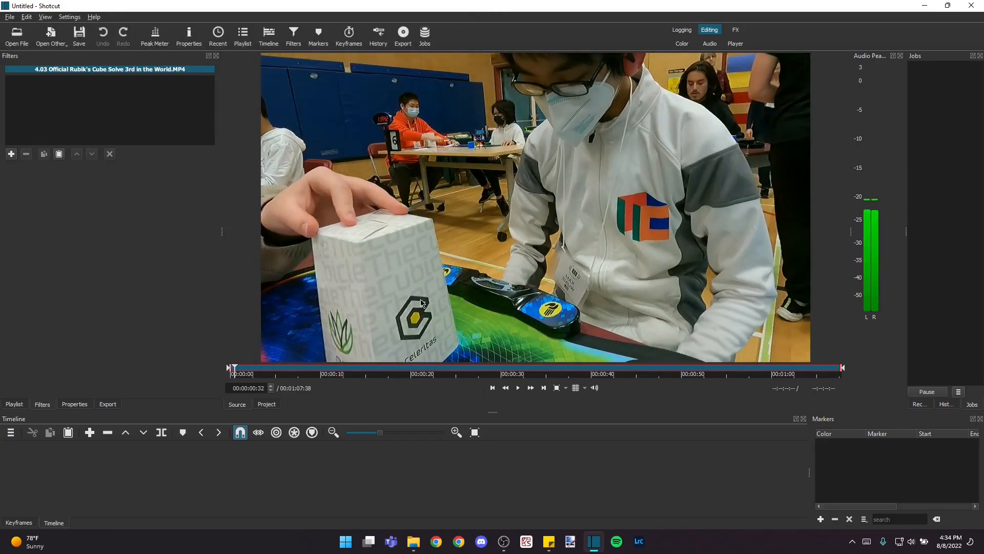
{"action": "mouse_move", "coordinate": [394, 166]}
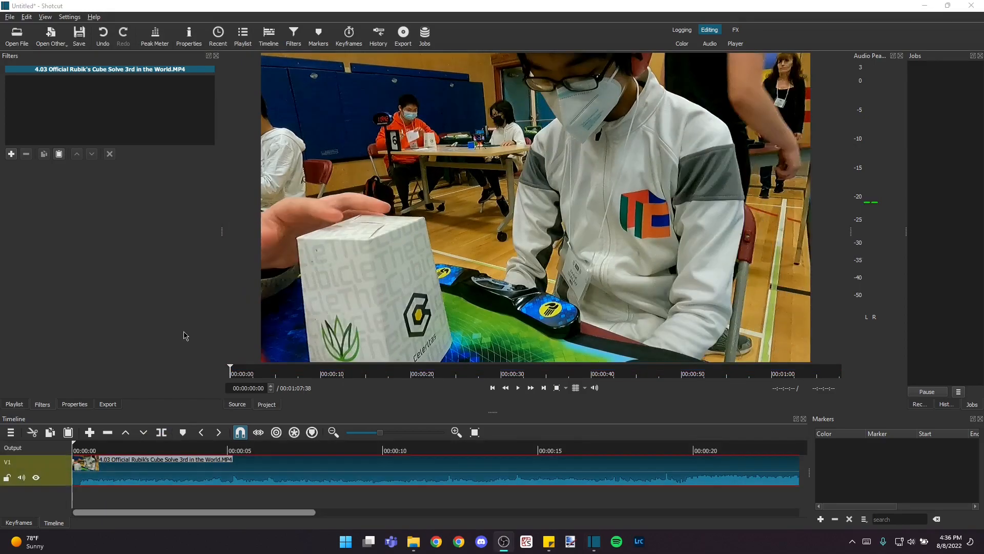
{"action": "mouse_move", "coordinate": [182, 337]}
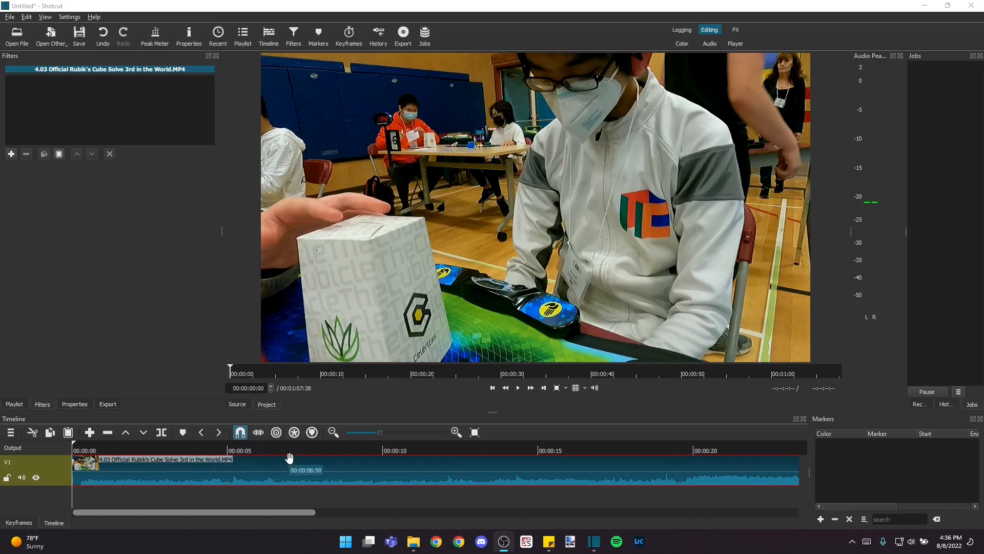
{"action": "mouse_move", "coordinate": [133, 443]}
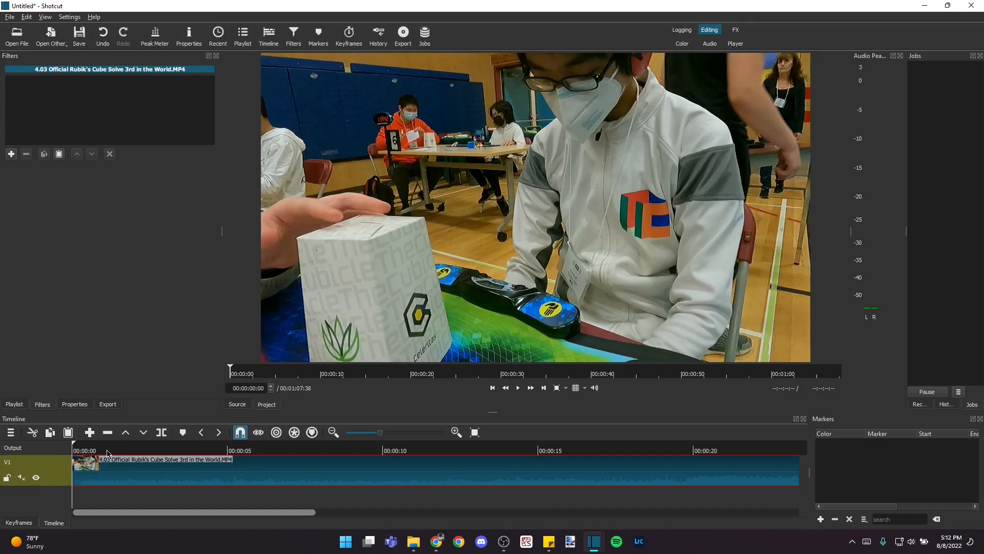
Step: Place the clip on the timeline and ripple-delete the first ~6 seconds before the solve
{"action": "left_click", "coordinate": [248, 450]}
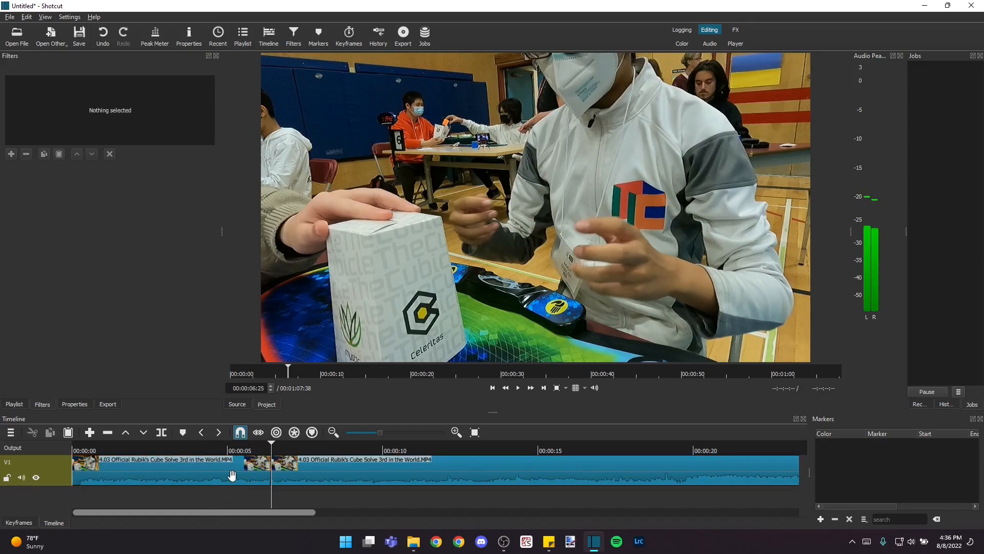
{"action": "left_click", "coordinate": [163, 468]}
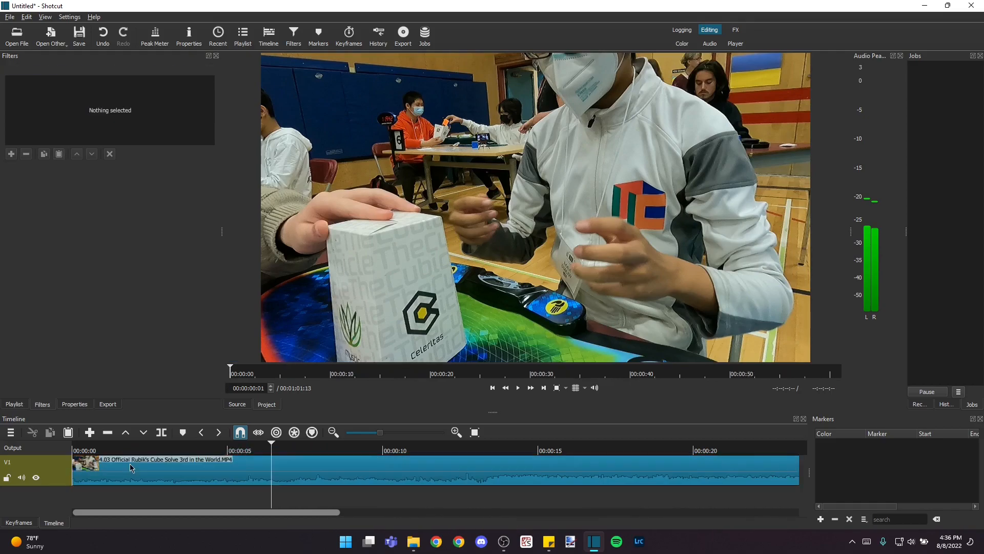
Step: Search the clip's filter list for 'timer' to add a Timer overlay
{"action": "left_click", "coordinate": [13, 404]}
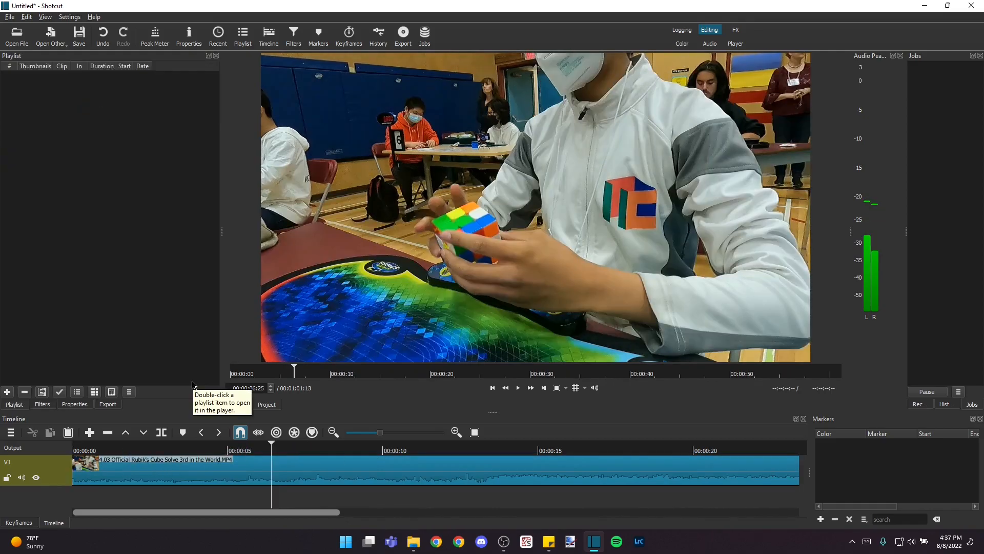
{"action": "mouse_move", "coordinate": [186, 398]}
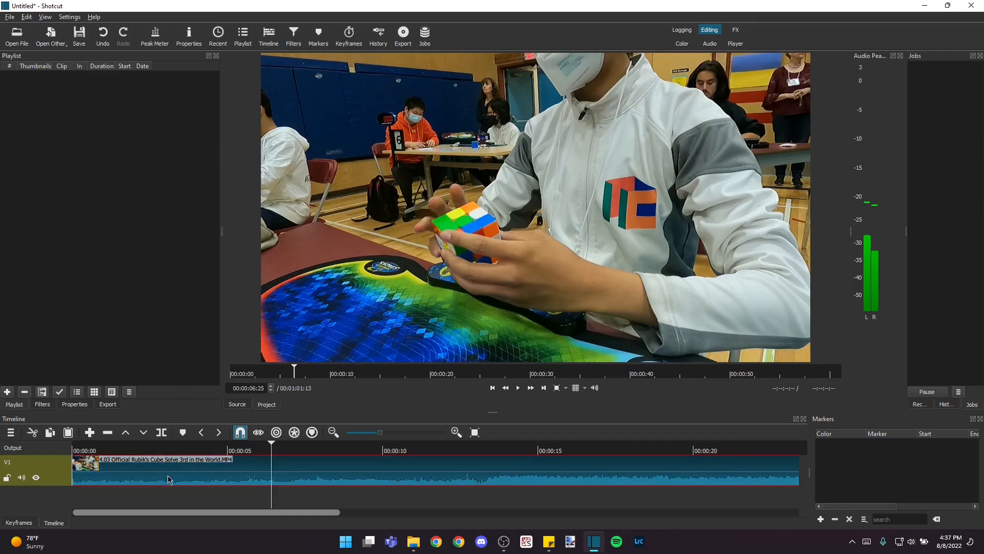
{"action": "mouse_move", "coordinate": [293, 33]}
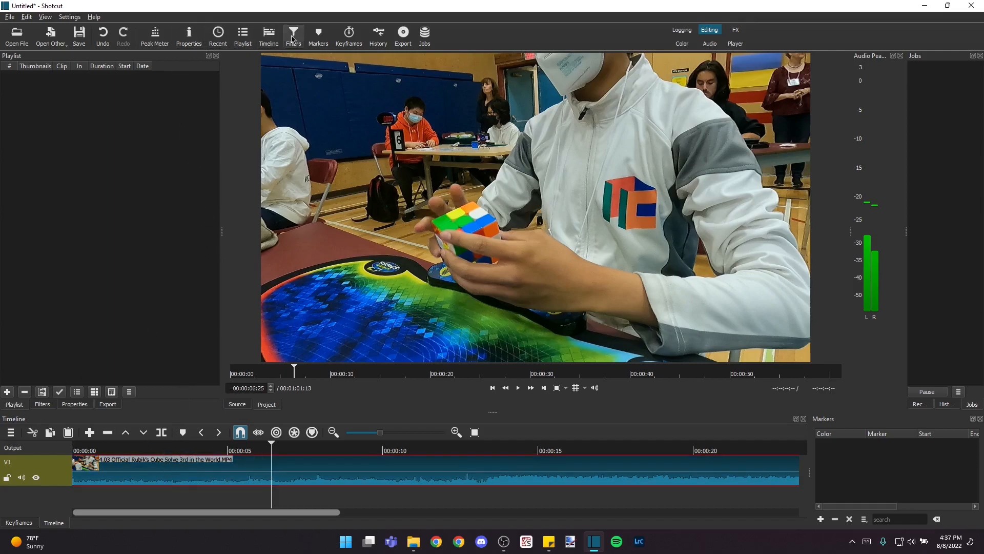
{"action": "left_click", "coordinate": [293, 33]}
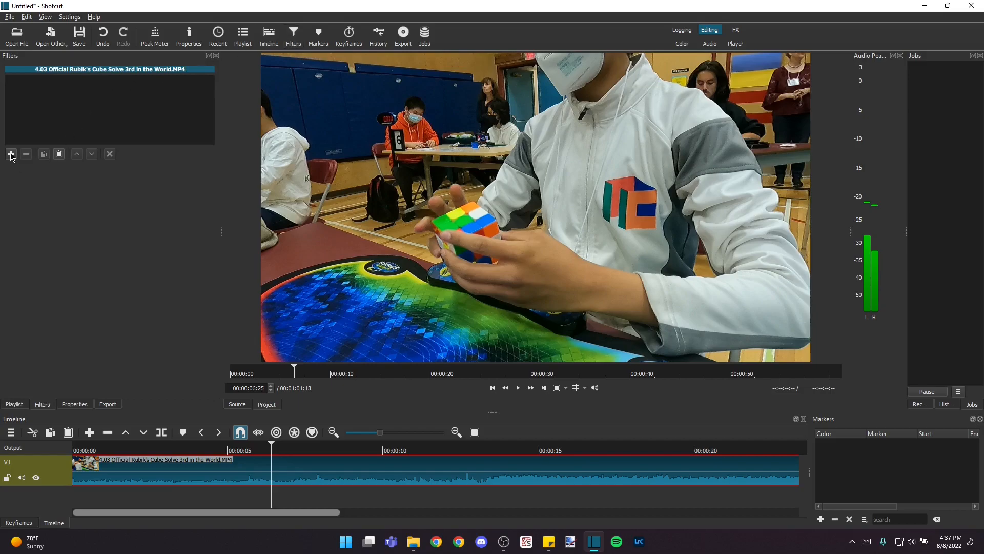
{"action": "left_click", "coordinate": [11, 154]}
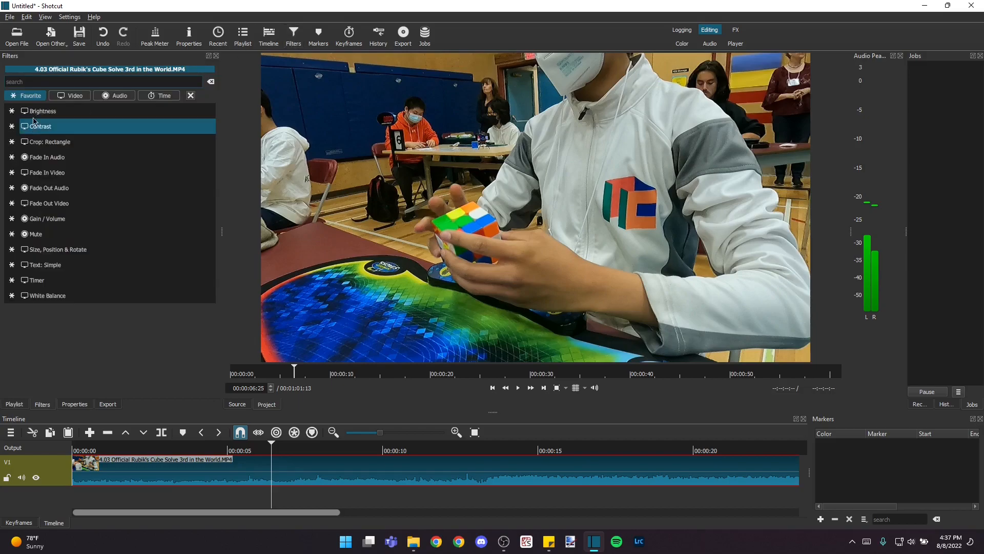
{"action": "type", "text": "t"}
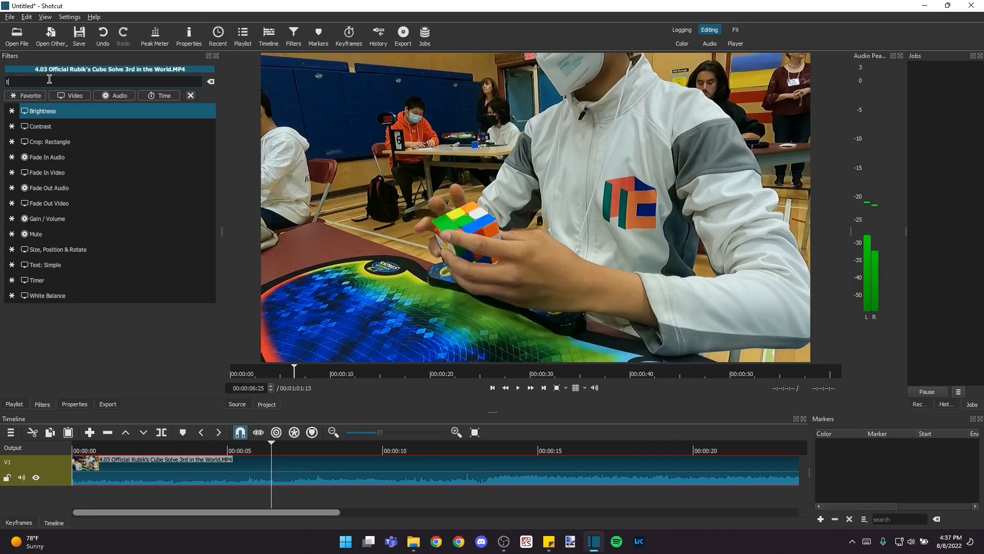
{"action": "type", "text": "imer"}
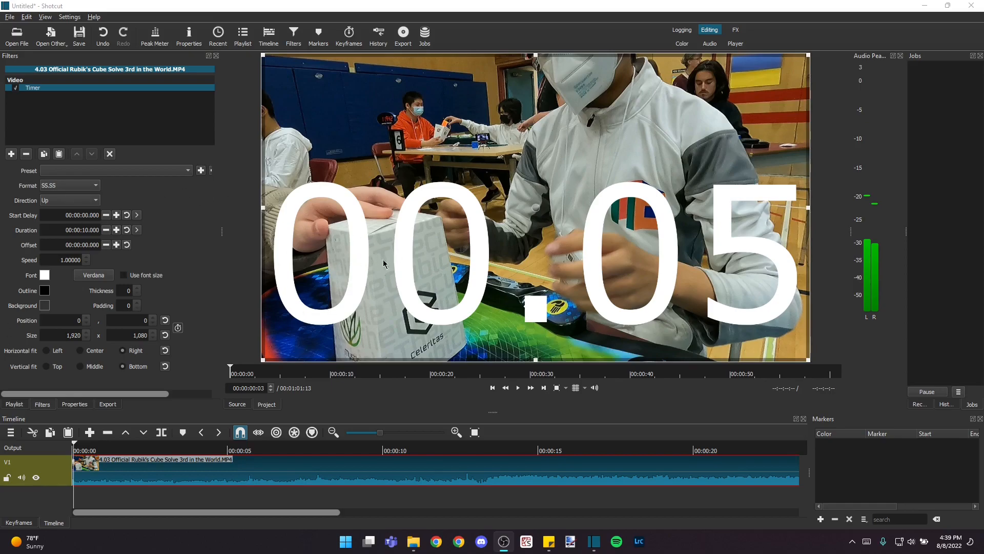
{"action": "mouse_move", "coordinate": [430, 257]}
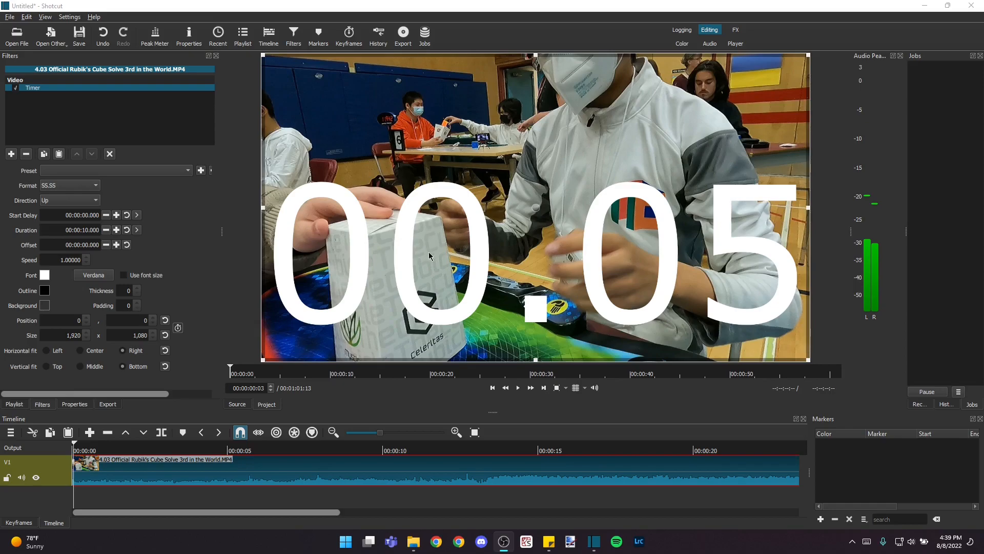
{"action": "mouse_move", "coordinate": [94, 281]}
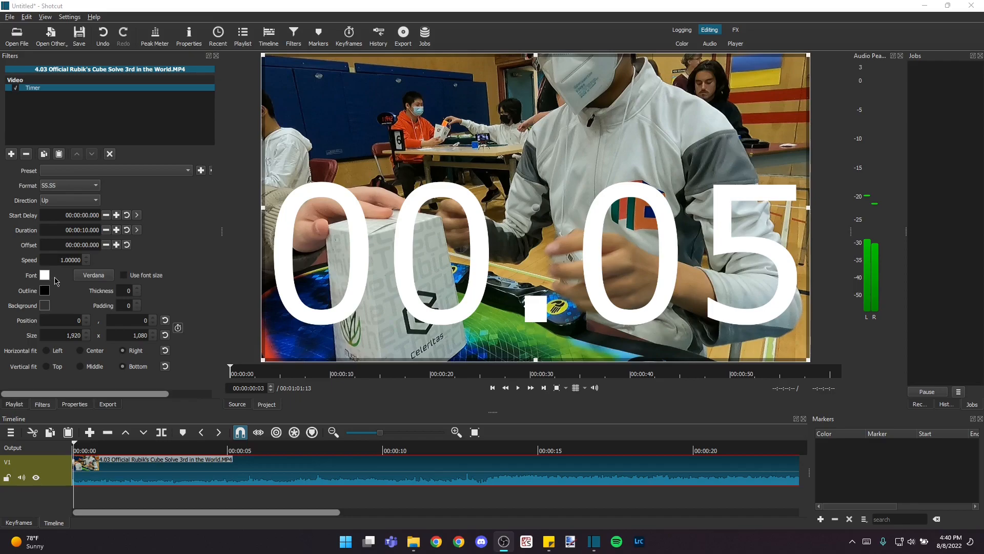
{"action": "mouse_move", "coordinate": [115, 325]}
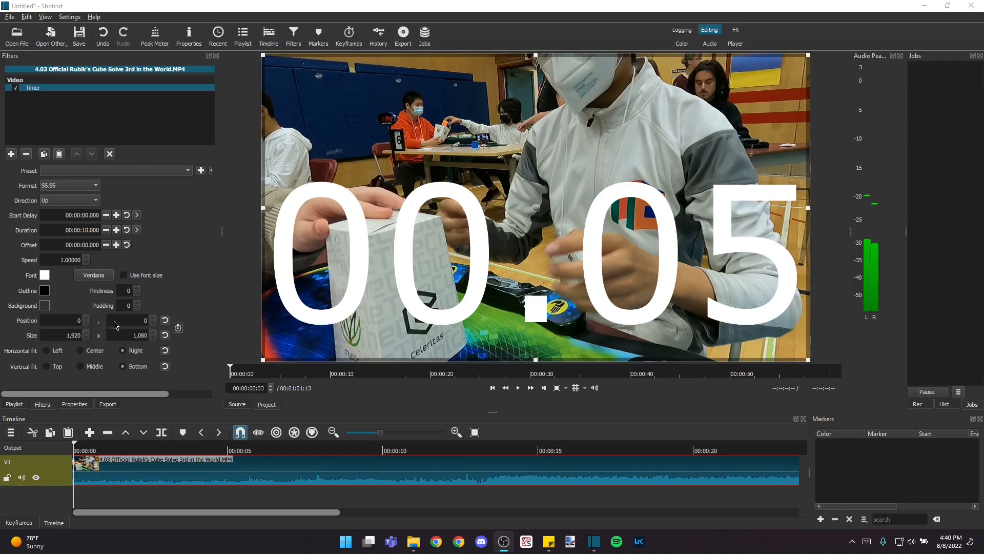
{"action": "mouse_move", "coordinate": [264, 364]}
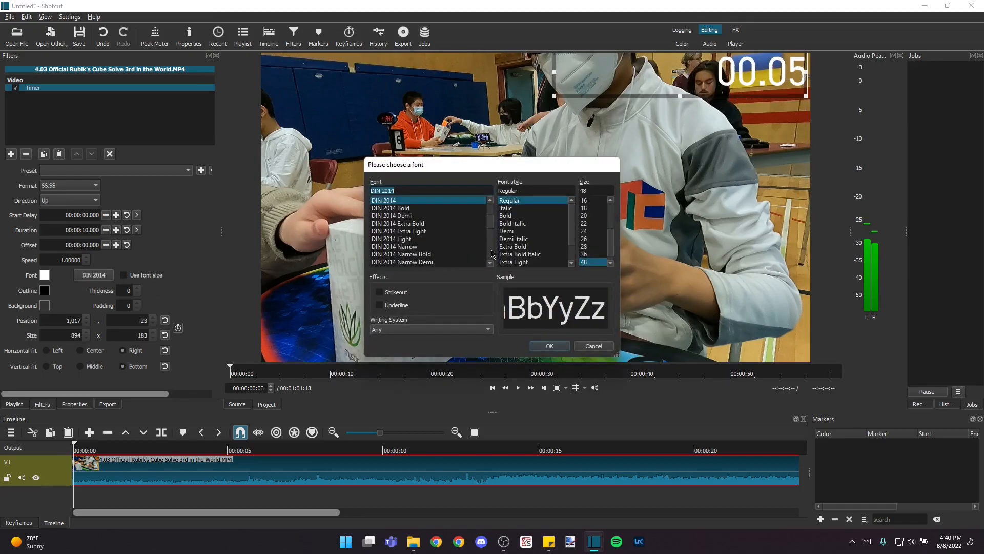
Step: Set the Timer font to DIN 2014 Narrow Light with outline thickness 20, placed top-right
{"action": "scroll", "scroll_direction": "down", "scroll_amount": 3}
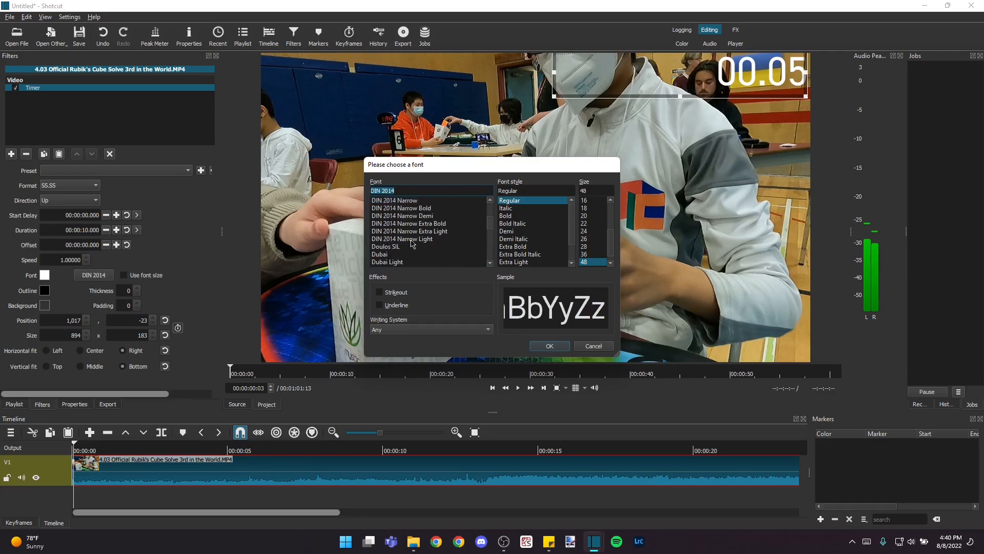
{"action": "left_click", "coordinate": [548, 345]}
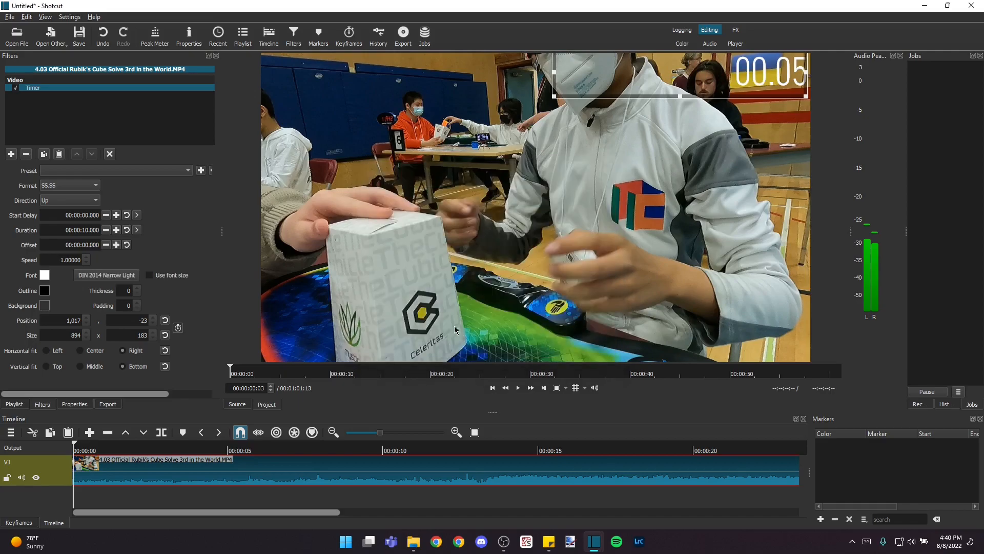
{"action": "mouse_move", "coordinate": [60, 300]}
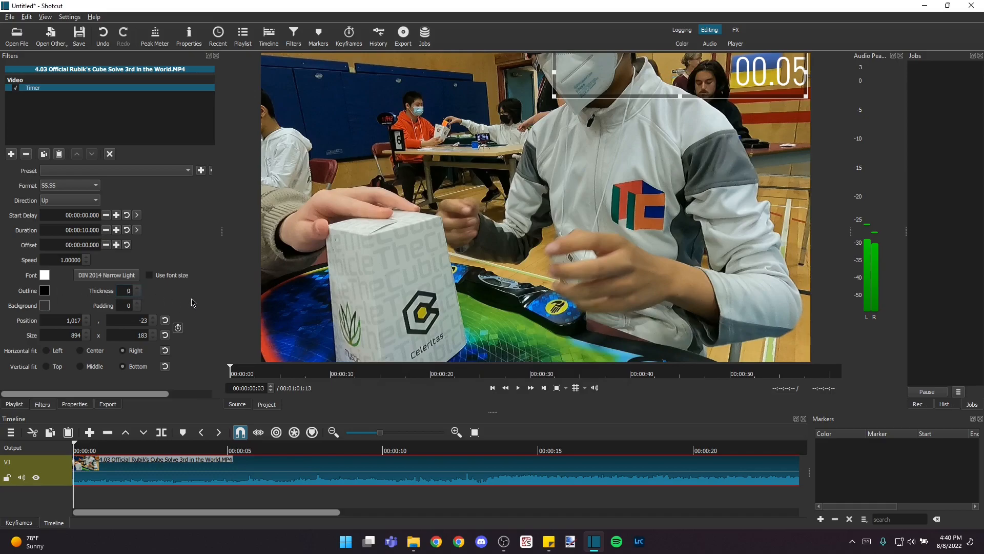
{"action": "mouse_move", "coordinate": [250, 323]}
{"action": "type", "text": "20"}
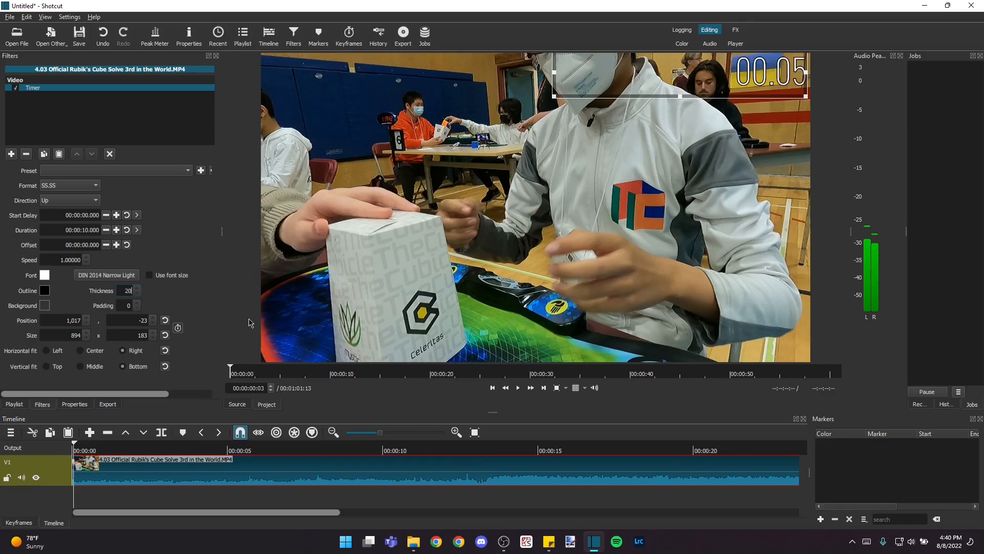
{"action": "mouse_move", "coordinate": [28, 268]}
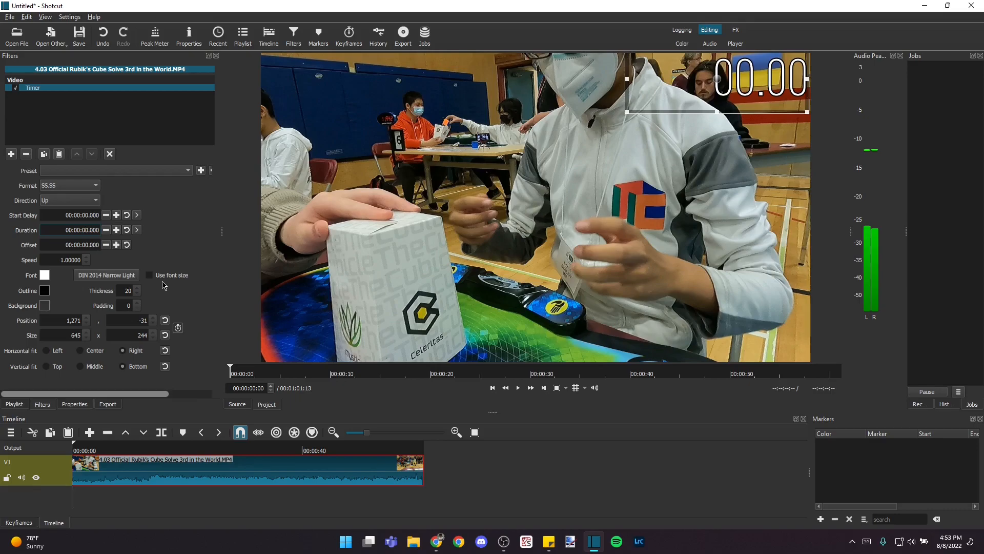
{"action": "mouse_move", "coordinate": [10, 398]}
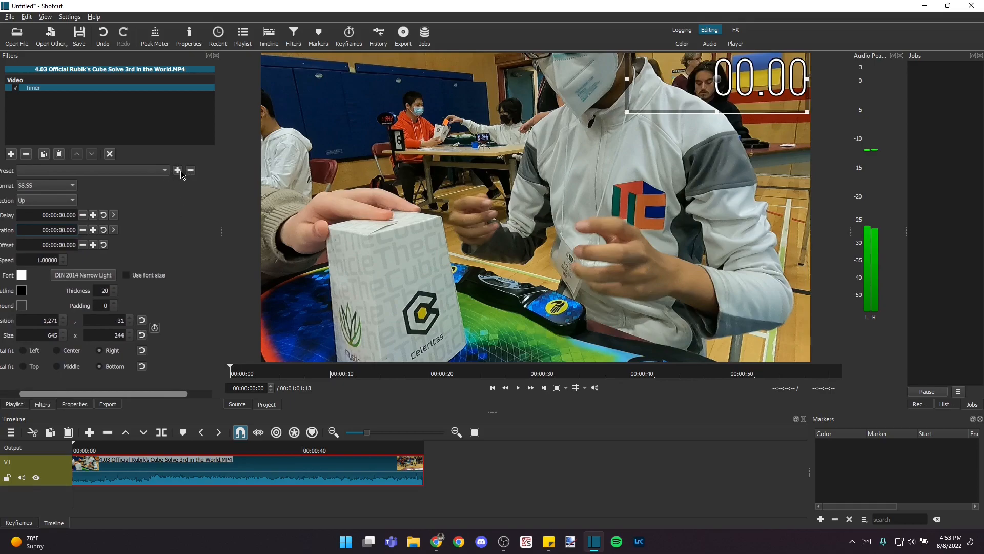
Step: Save the Timer's size, position and outline styling as a new preset
{"action": "left_click", "coordinate": [179, 171]}
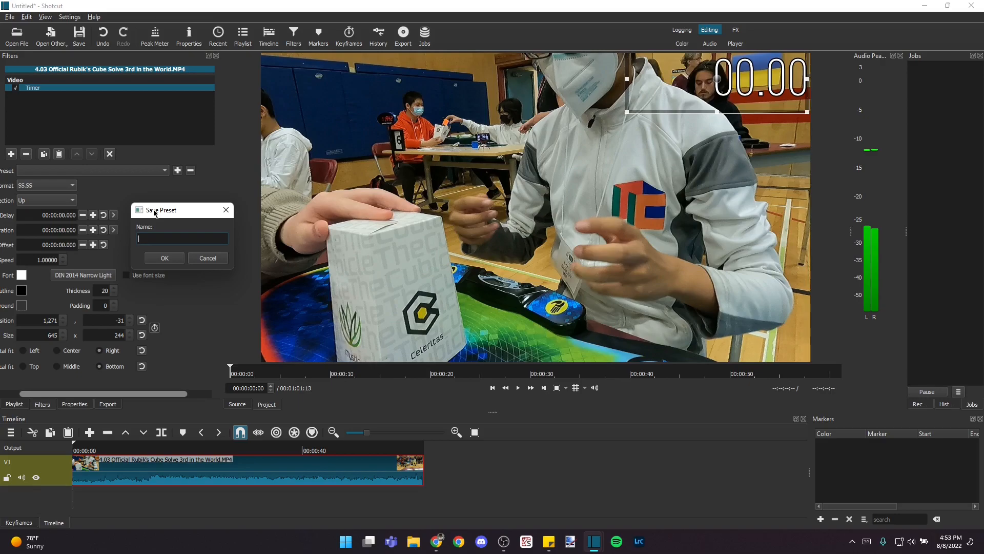
{"action": "mouse_move", "coordinate": [154, 243]}
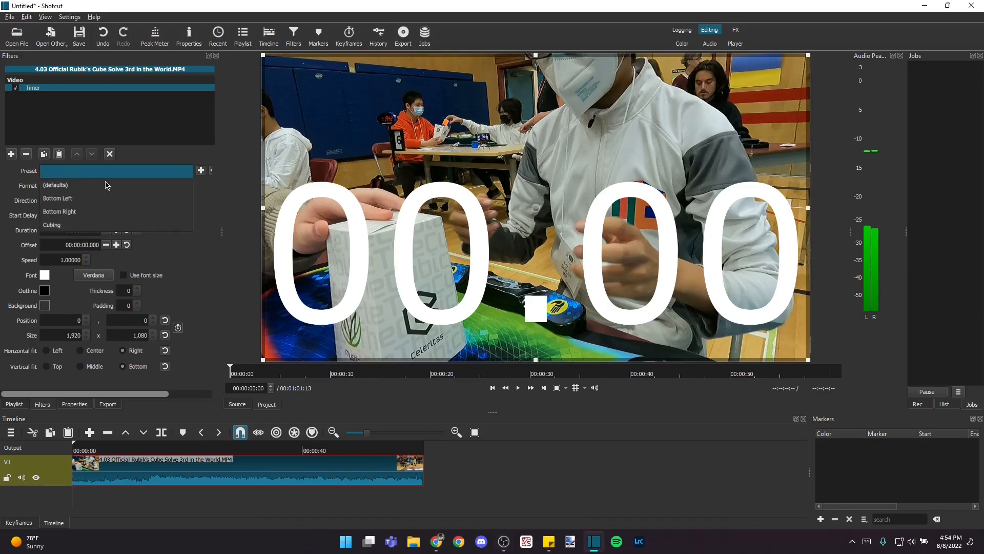
{"action": "mouse_move", "coordinate": [57, 225]}
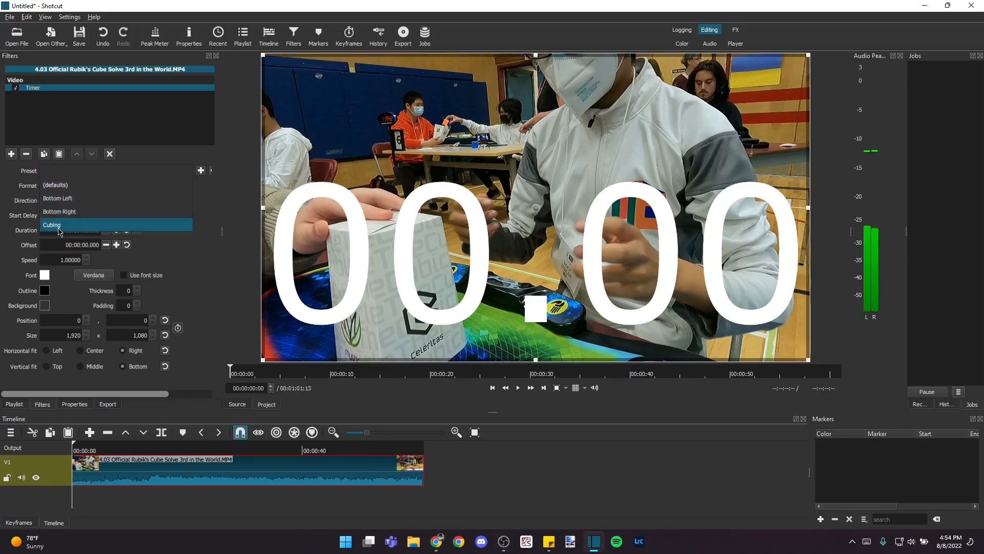
Step: Apply the Cubing preset to restore the Timer's outlined top-right style
{"action": "left_click", "coordinate": [52, 225]}
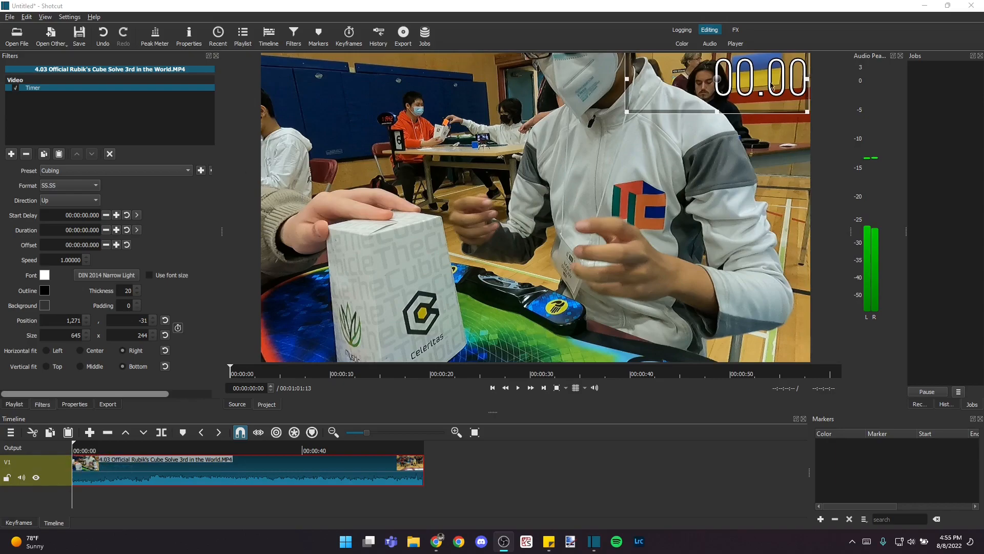
{"action": "mouse_move", "coordinate": [125, 189]}
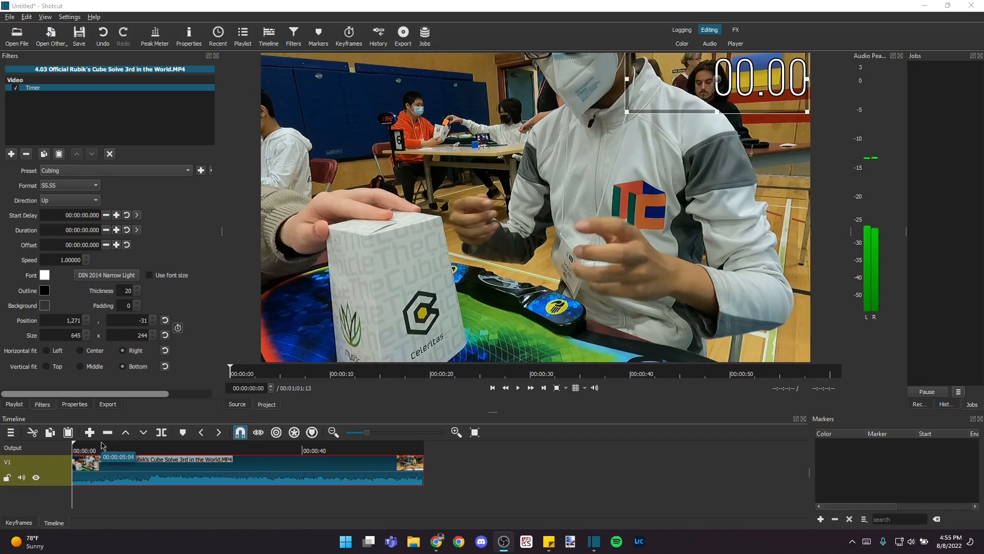
Step: Play from the clip start and pause around 8.36 s where the solver begins turning
{"action": "left_click", "coordinate": [76, 450]}
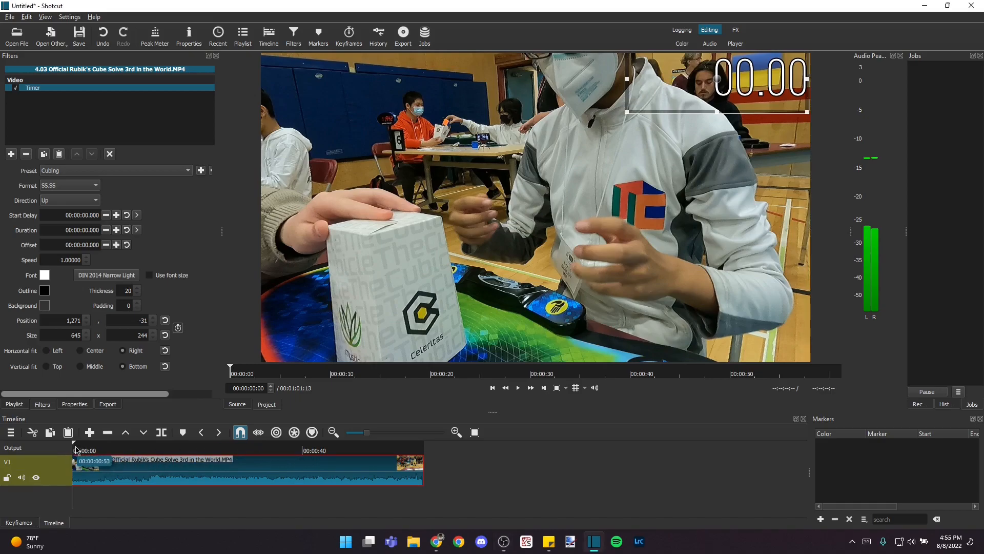
{"action": "left_click", "coordinate": [516, 387]}
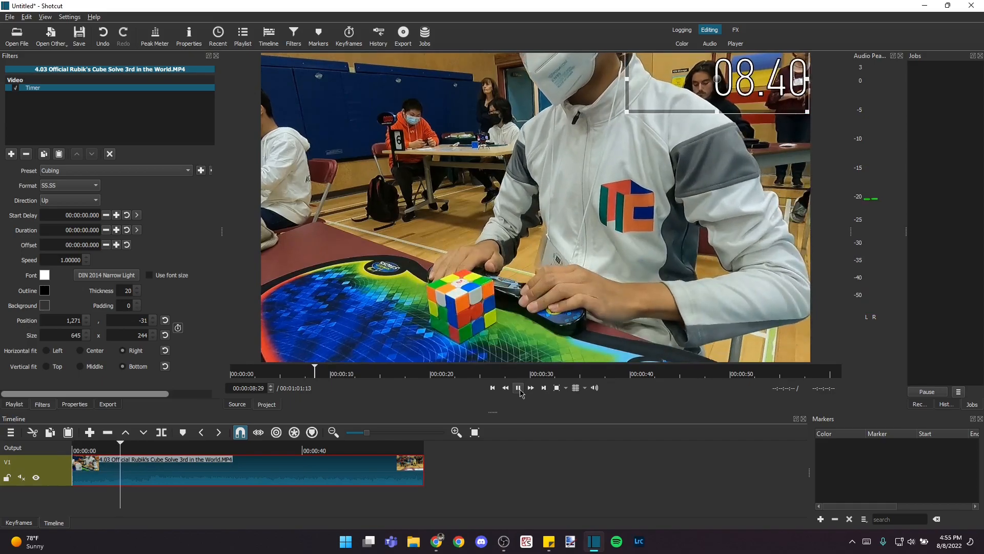
{"action": "left_click", "coordinate": [516, 388]}
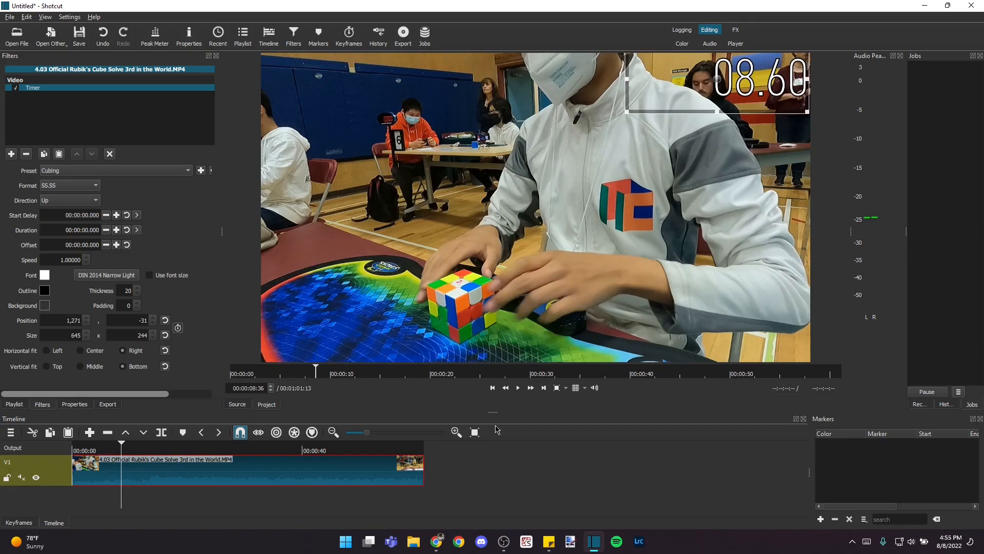
{"action": "mouse_move", "coordinate": [29, 218]}
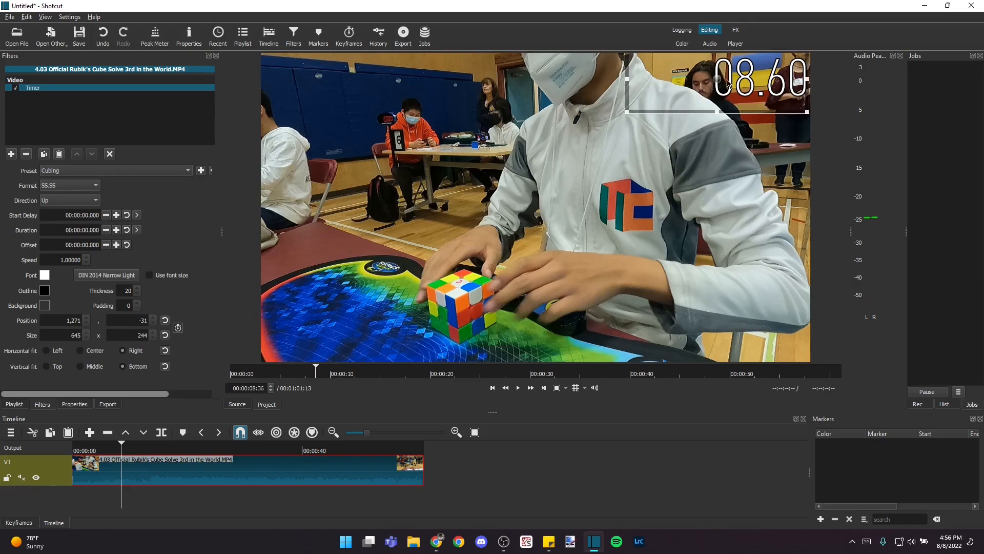
Step: Set the Timer's Start Delay to 00:00:08.600 and play to verify it starts with the solve
{"action": "triple_click", "coordinate": [71, 214]}
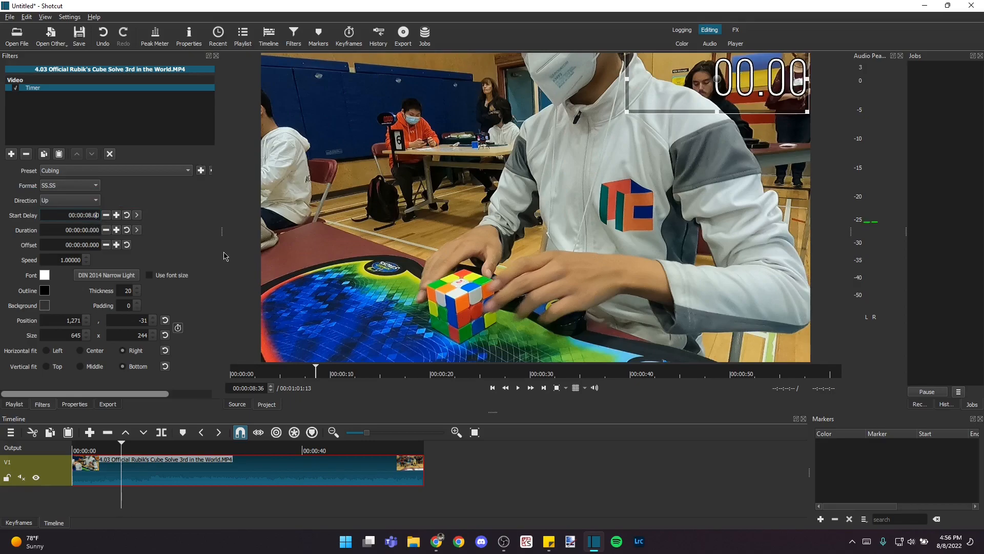
{"action": "mouse_move", "coordinate": [129, 470]}
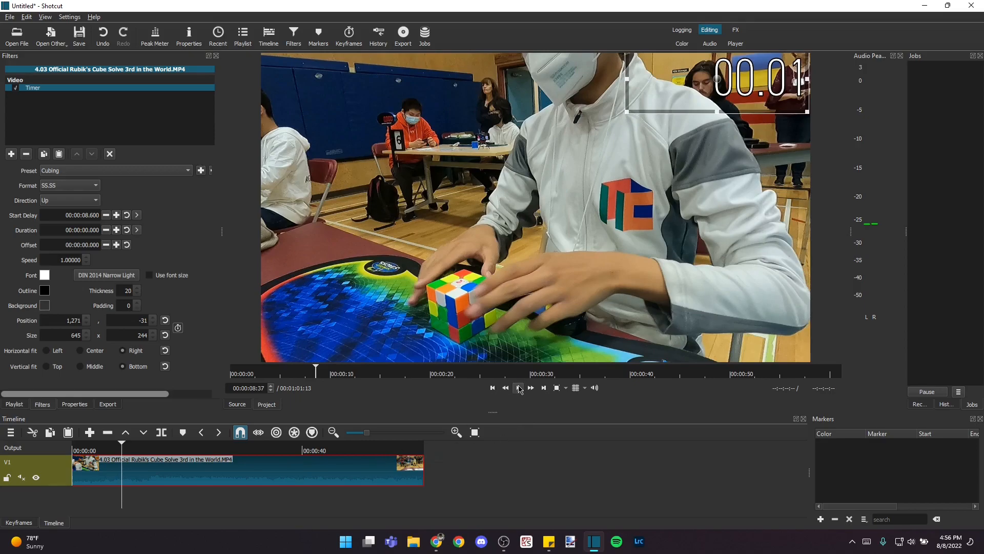
{"action": "left_click", "coordinate": [518, 387]}
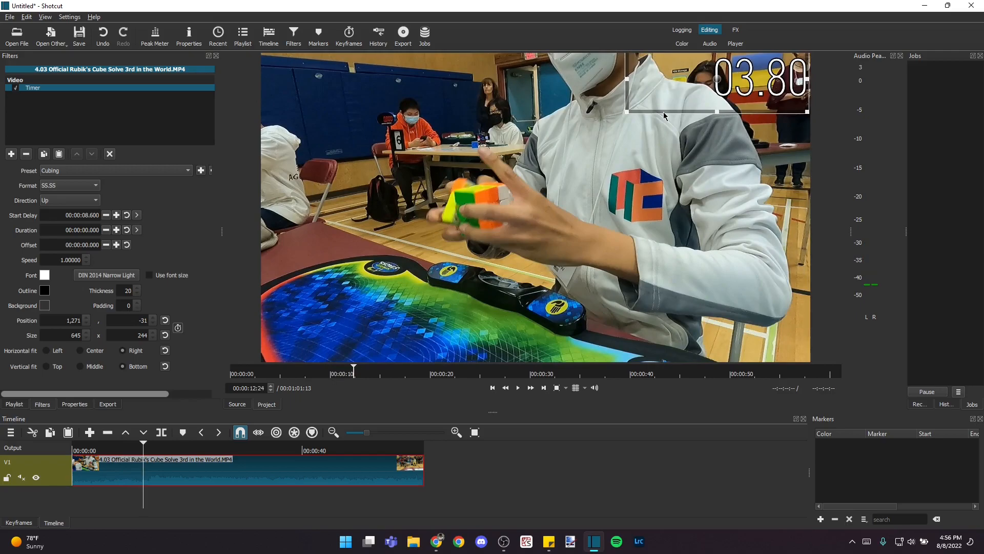
{"action": "left_click", "coordinate": [516, 387]}
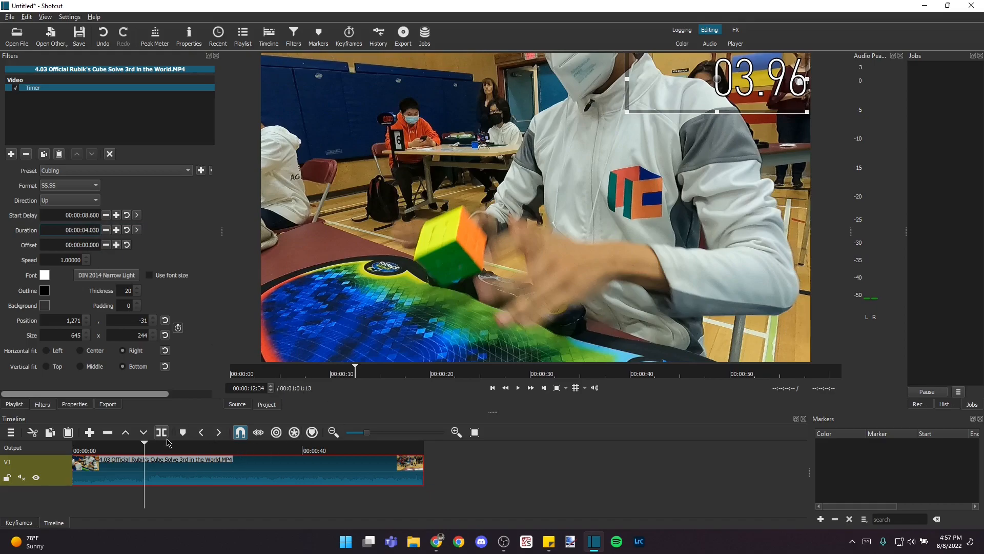
Step: Set Timer Duration to 00:00:04.030 and play through to confirm it freezes at 04.03
{"action": "left_click", "coordinate": [517, 387]}
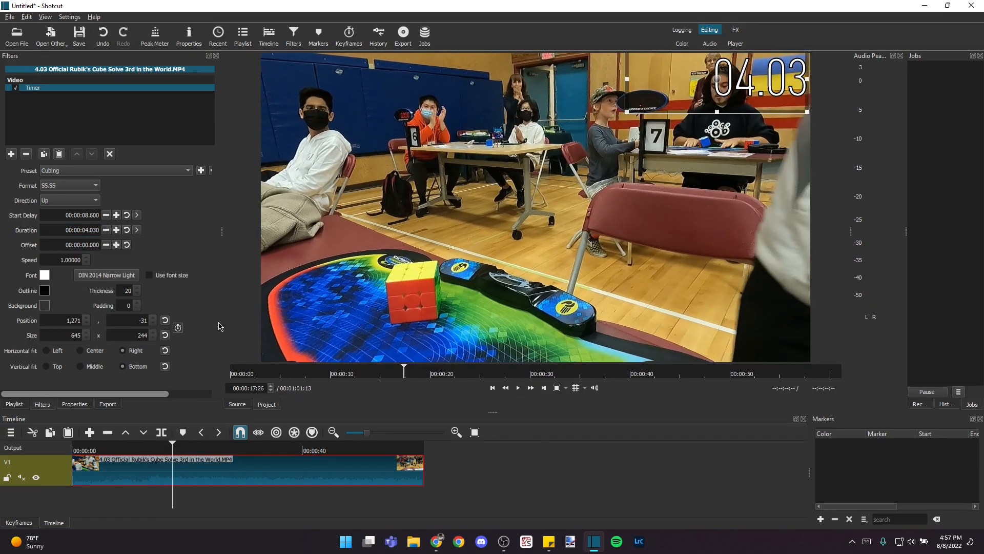
{"action": "mouse_move", "coordinate": [267, 33]}
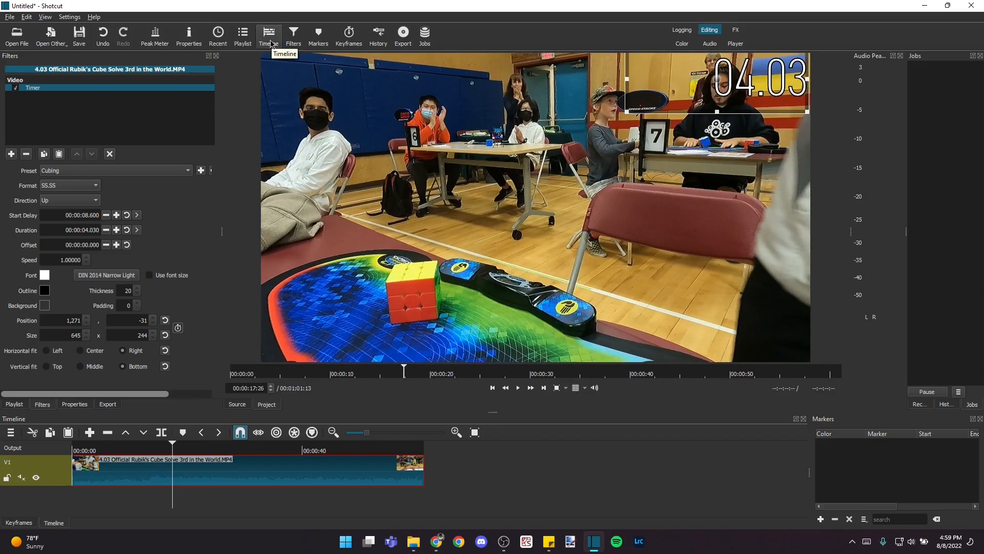
{"action": "mouse_move", "coordinate": [10, 17]}
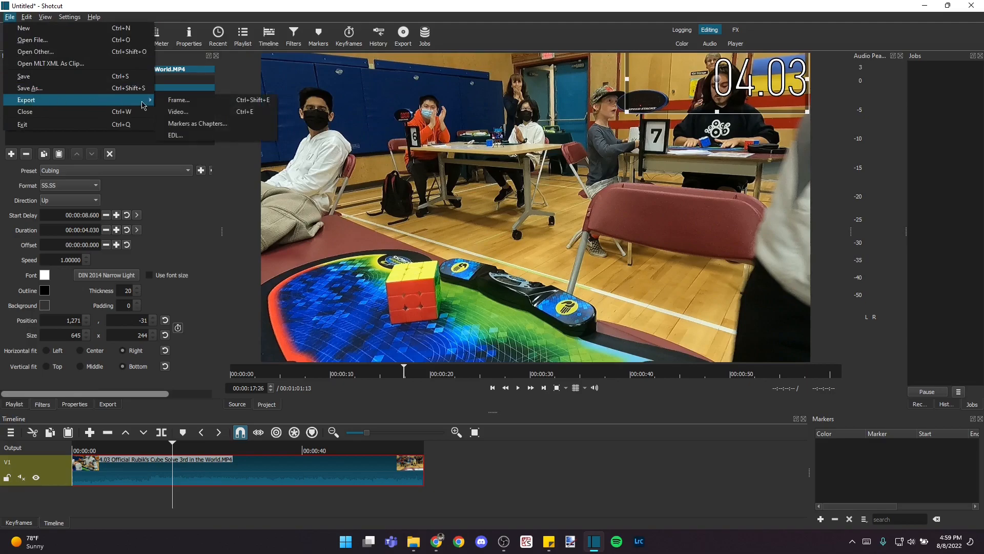
Step: Bring up the Export panel via File > Export > Video
{"action": "left_click", "coordinate": [178, 110]}
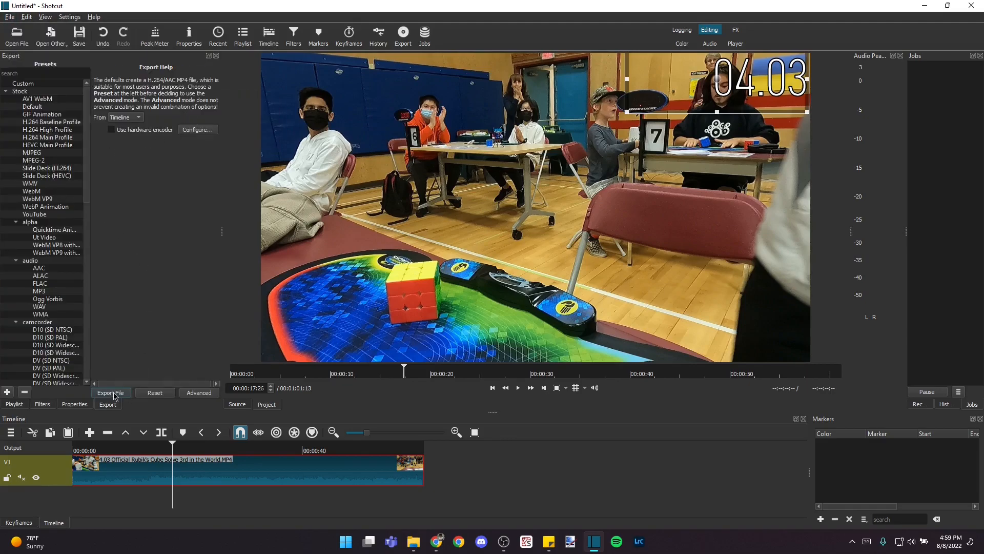
{"action": "mouse_move", "coordinate": [119, 380]}
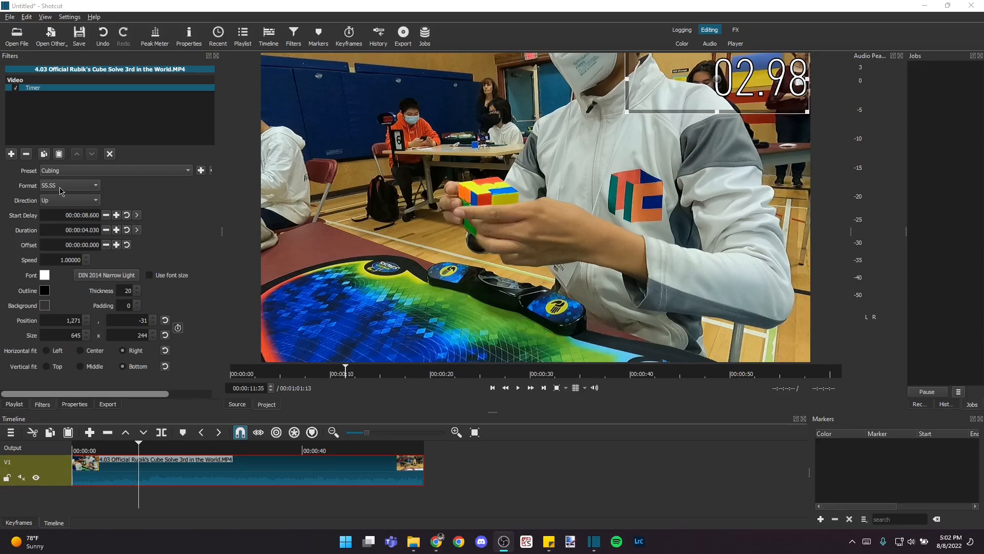
Step: Switch the Timer's display format to MM:SS.SS so it reads like 00:02.98
{"action": "left_click", "coordinate": [68, 185]}
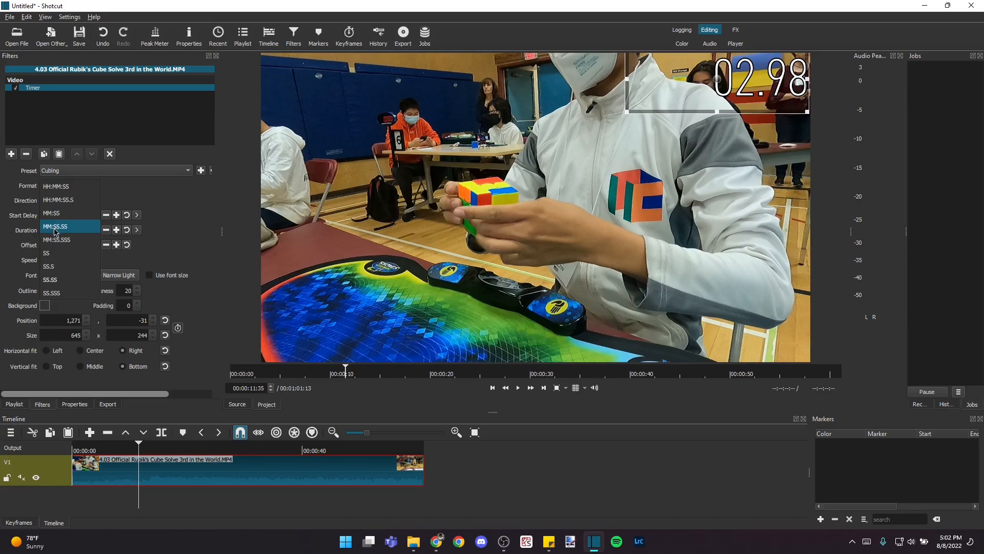
{"action": "left_click", "coordinate": [56, 227]}
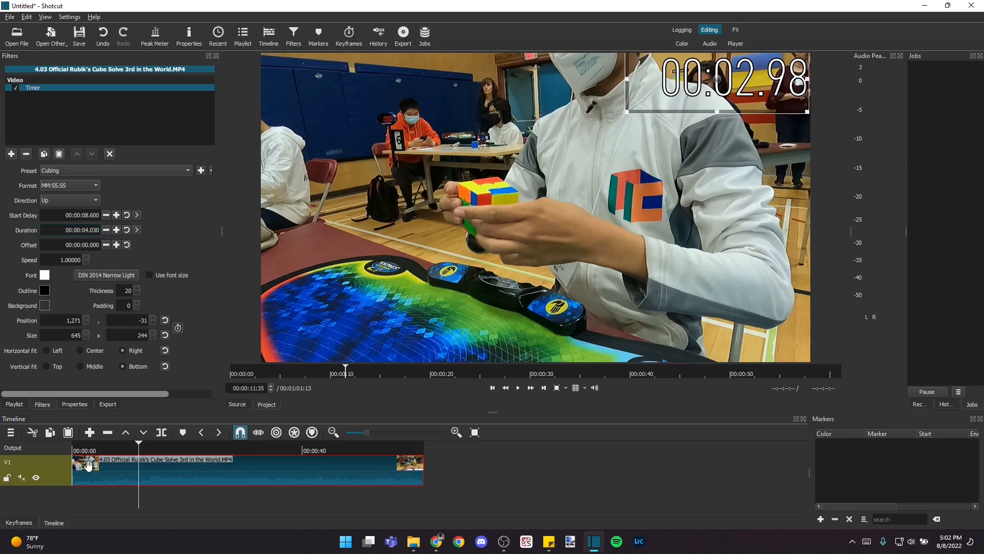
{"action": "mouse_move", "coordinate": [326, 339]}
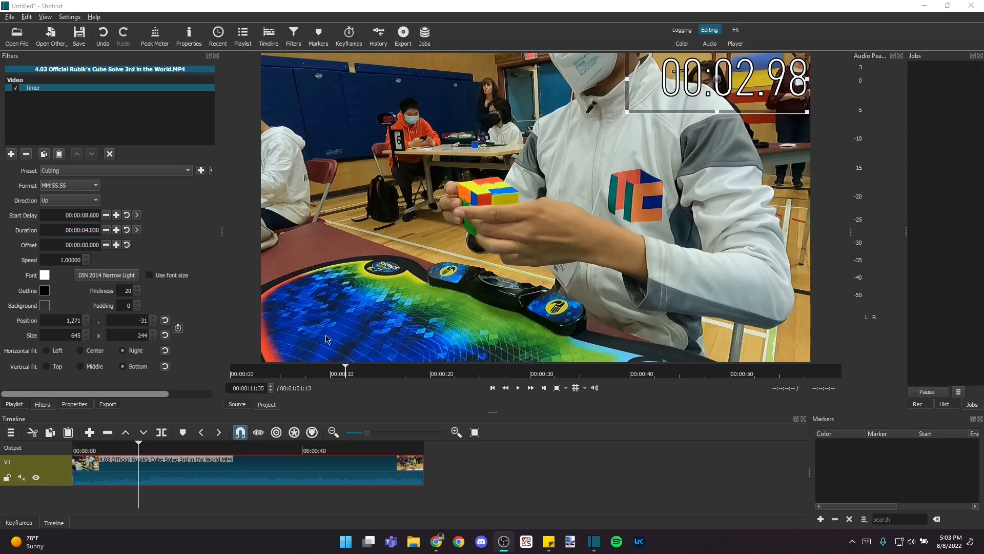